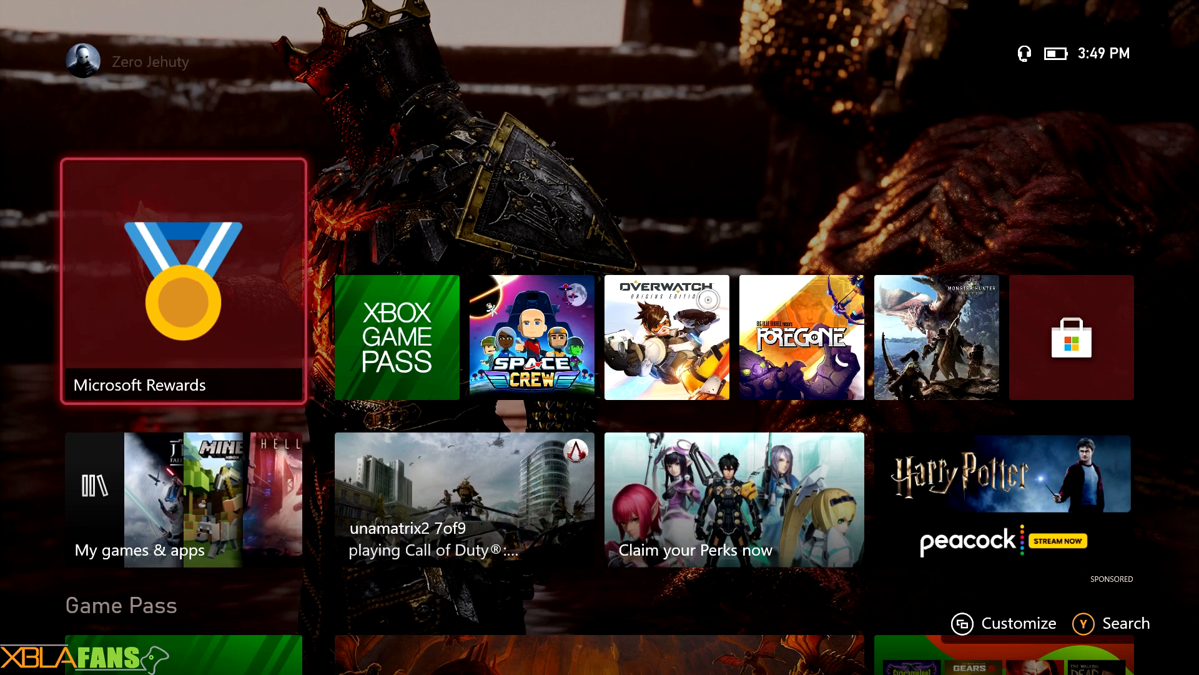
Check online friends in the guide, then open your own profile's customization screen.
{"action": "left_click", "coordinate": [192, 52]}
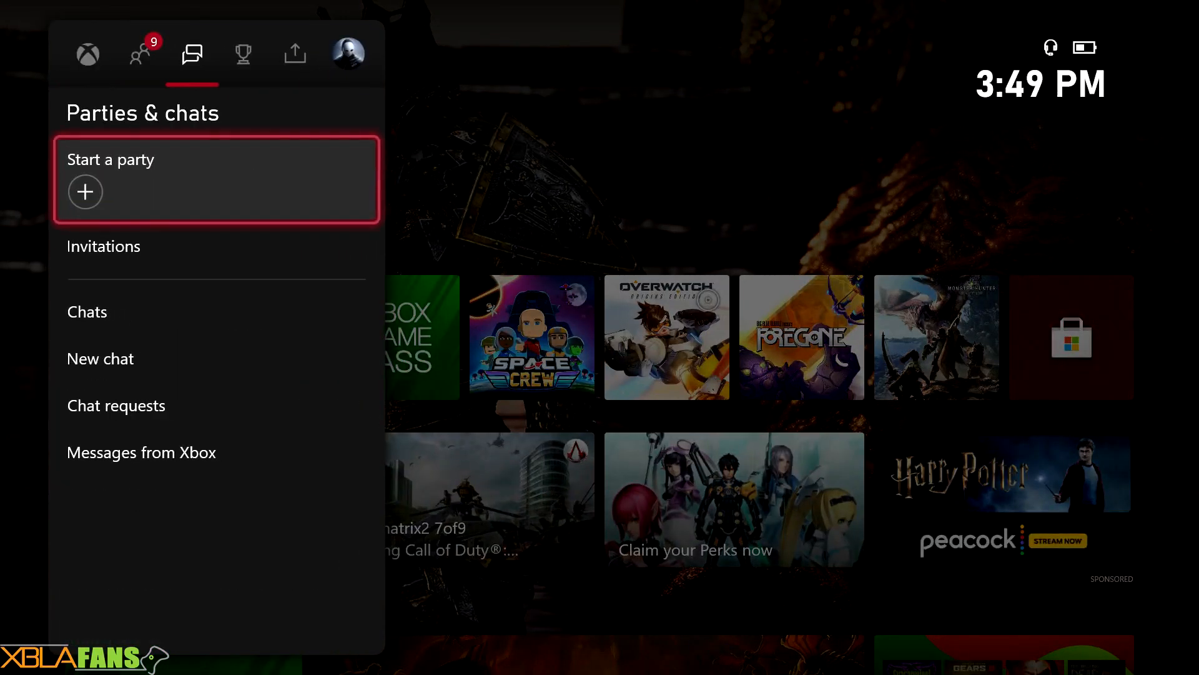
{"action": "left_click", "coordinate": [138, 54]}
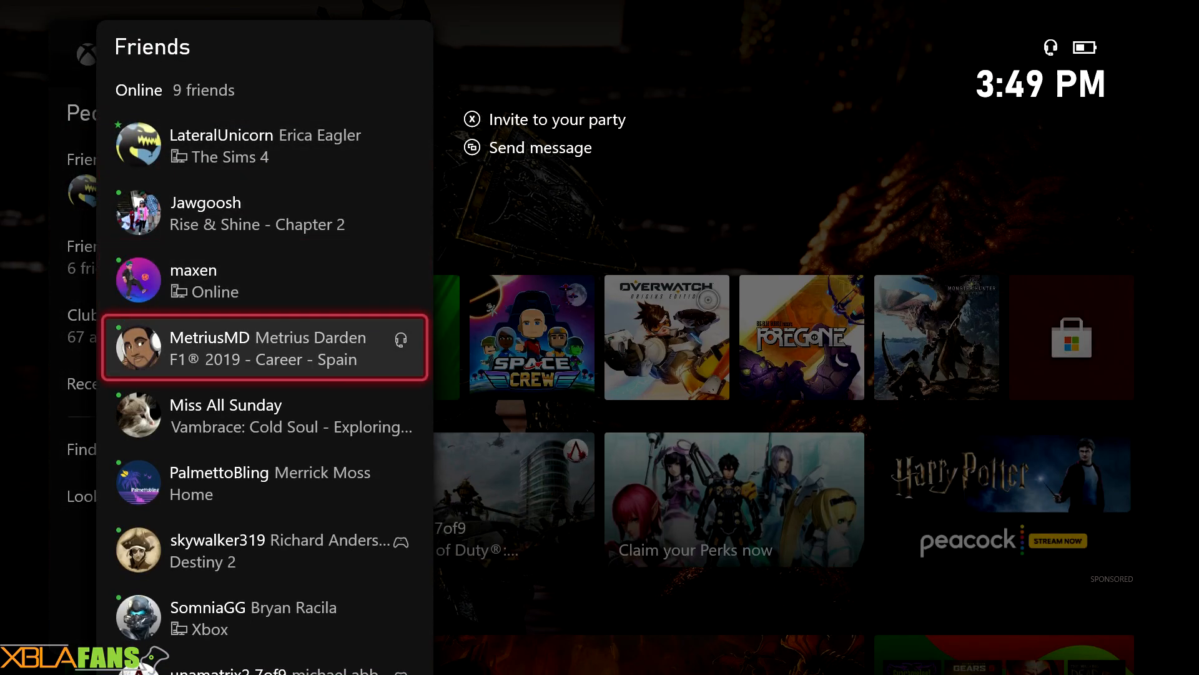
{"action": "left_click", "coordinate": [263, 347]}
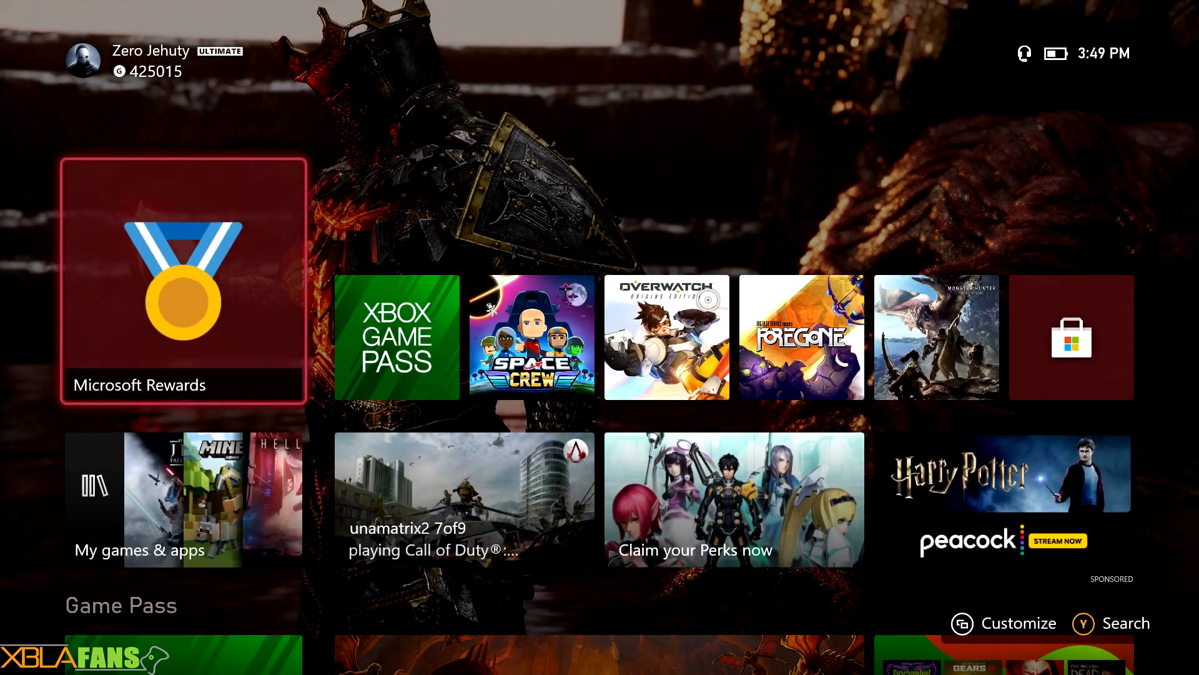
{"action": "left_click", "coordinate": [294, 53]}
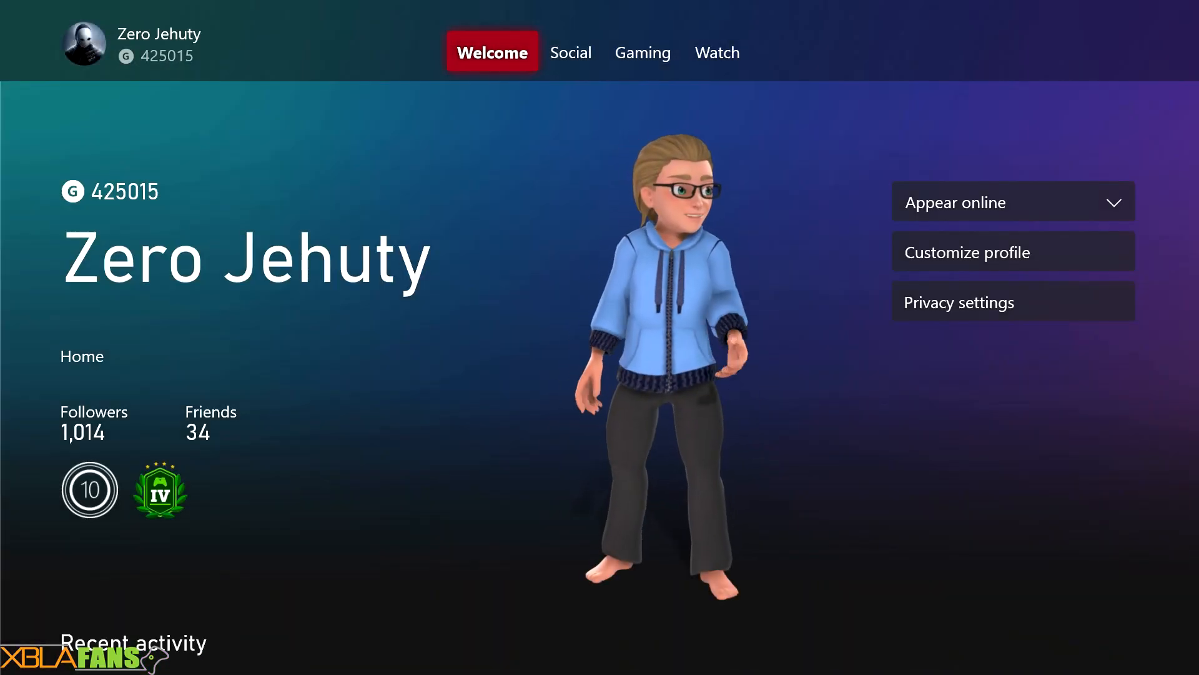
{"action": "left_click", "coordinate": [1012, 252]}
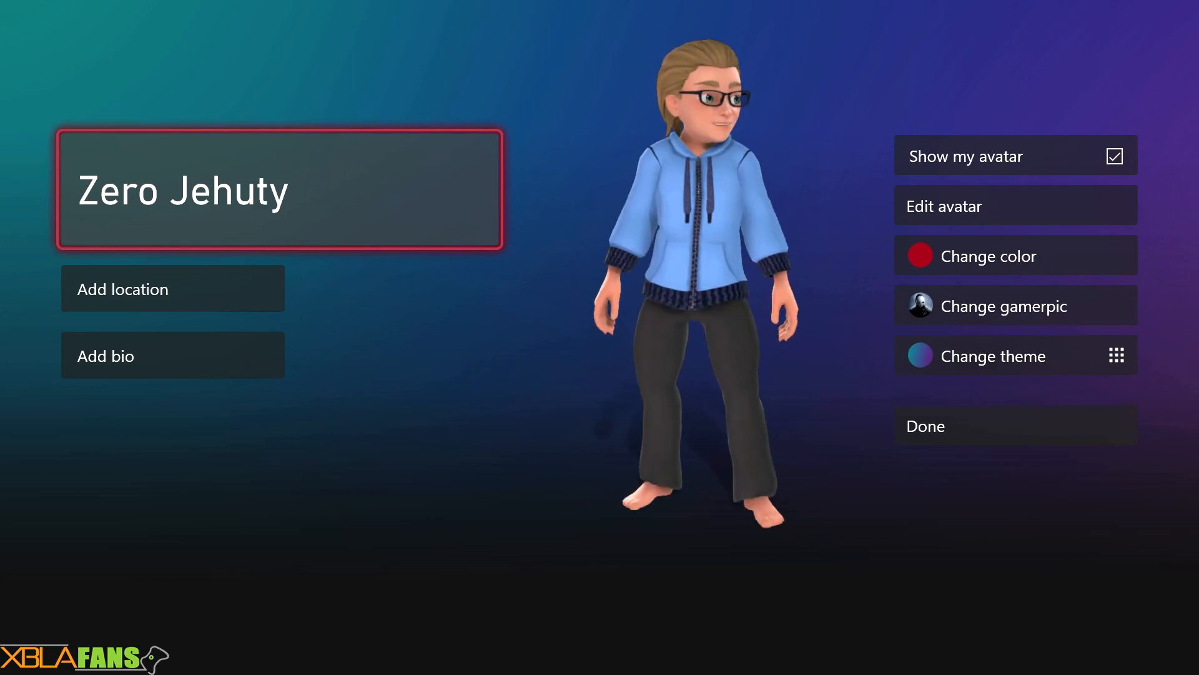
Preview the Flow, Elastic, Forza and Minecraft themes, then apply Halo and finish.
{"action": "left_click", "coordinate": [993, 355]}
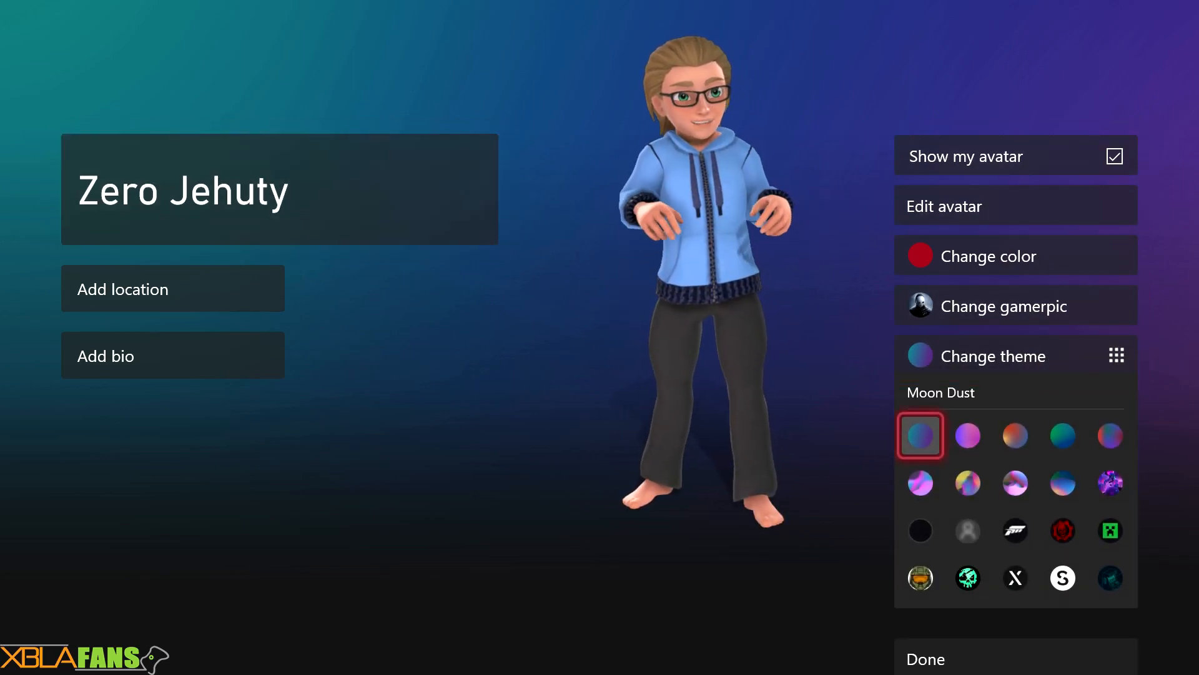
{"action": "left_click", "coordinate": [920, 482]}
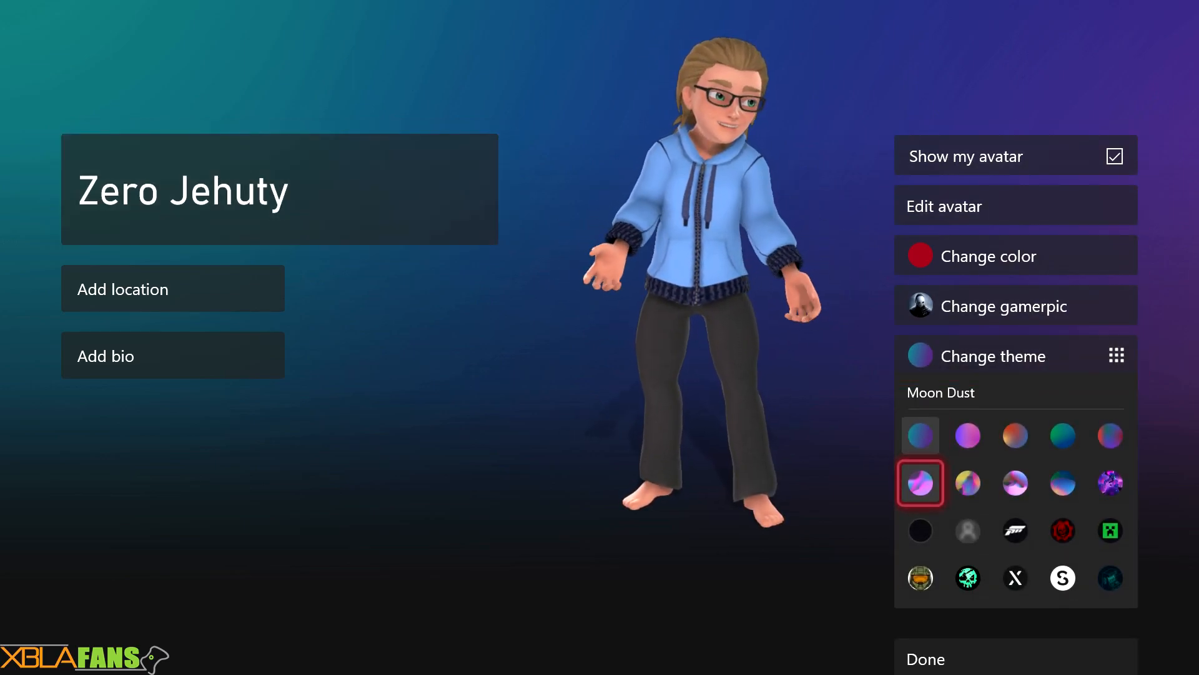
{"action": "left_click", "coordinate": [1015, 483]}
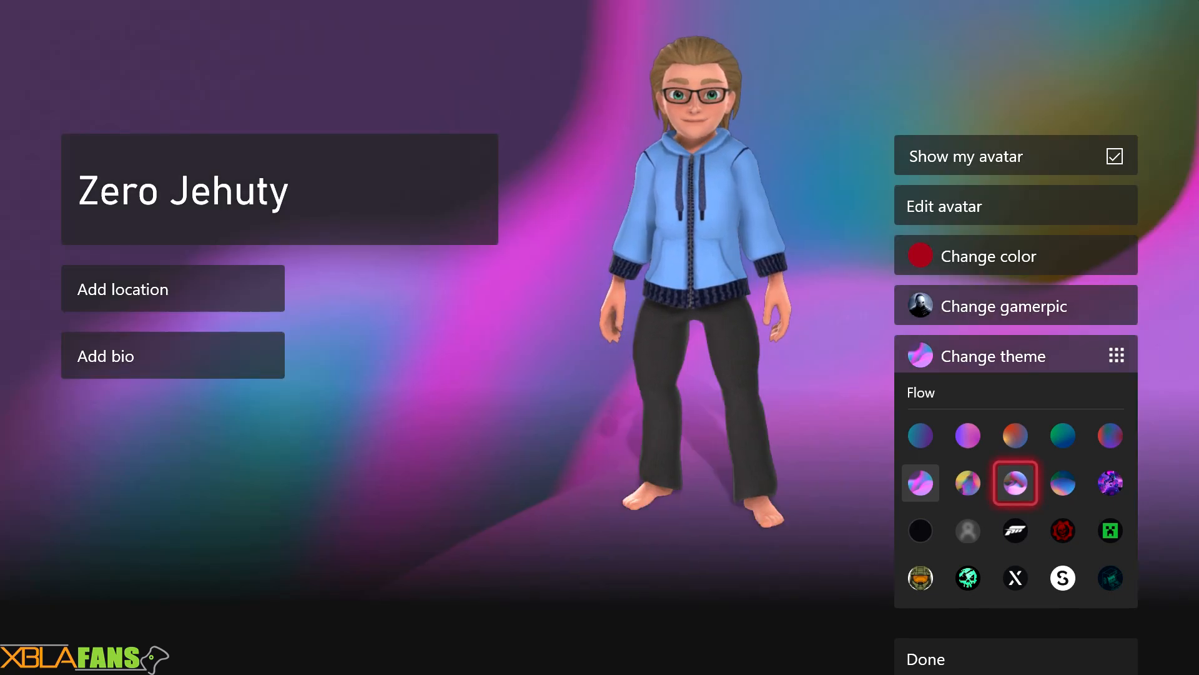
{"action": "left_click", "coordinate": [1015, 531]}
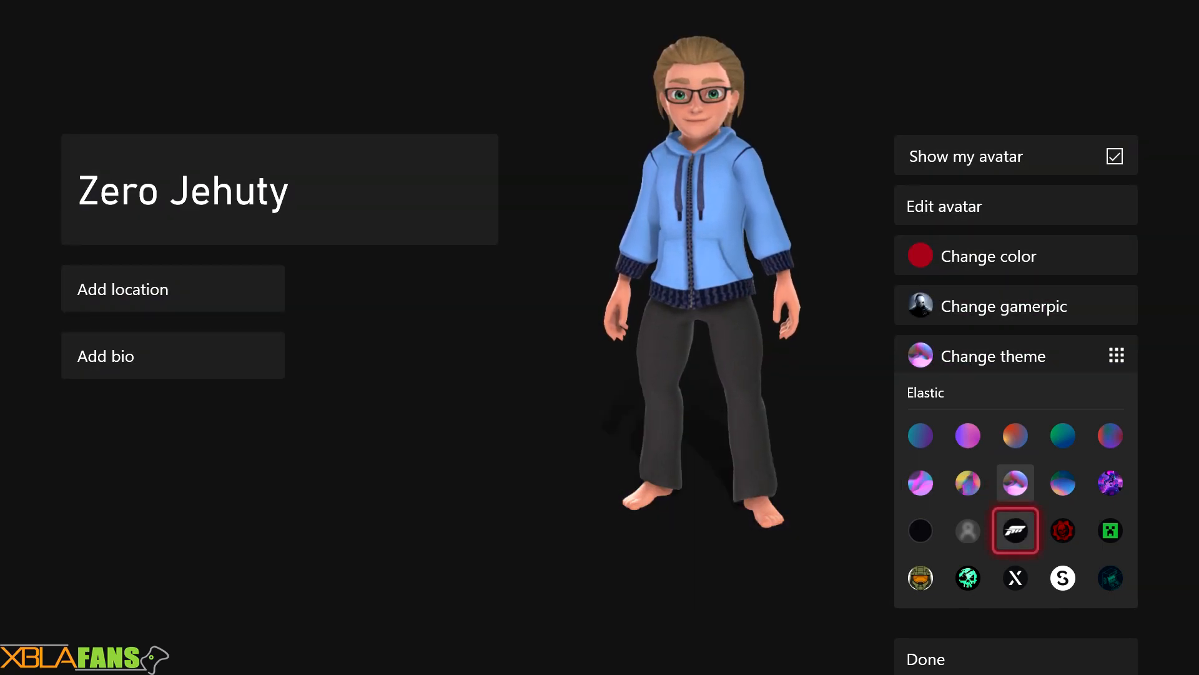
{"action": "left_click", "coordinate": [1062, 530]}
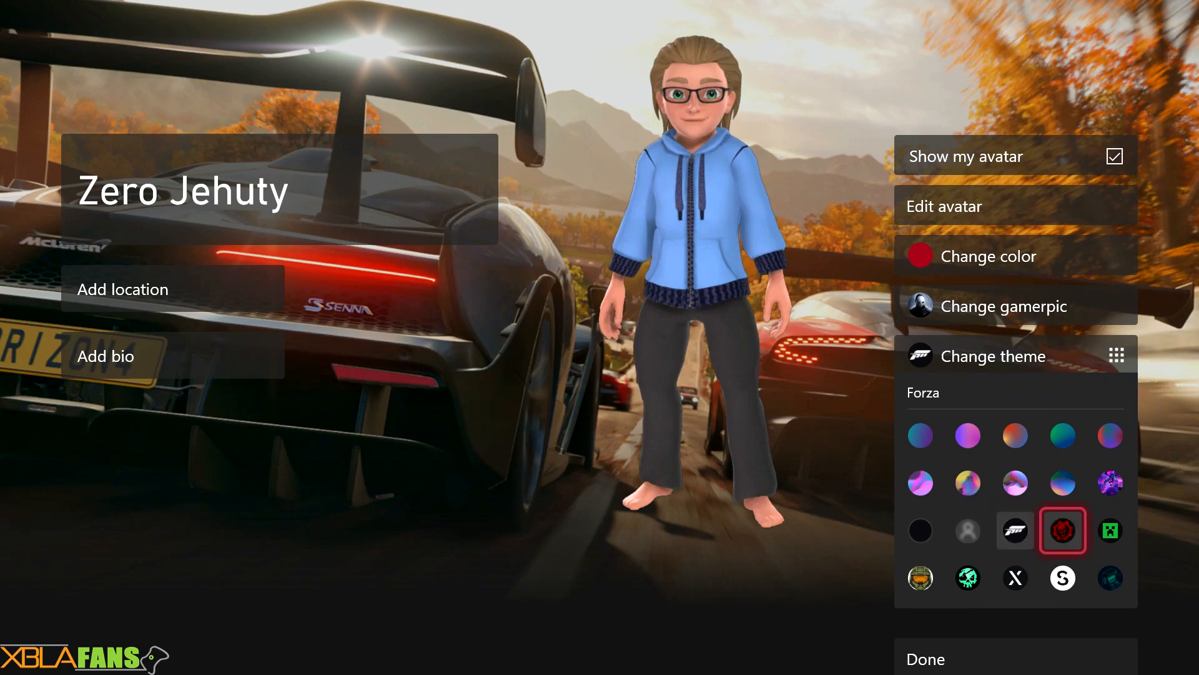
{"action": "left_click", "coordinate": [1110, 530]}
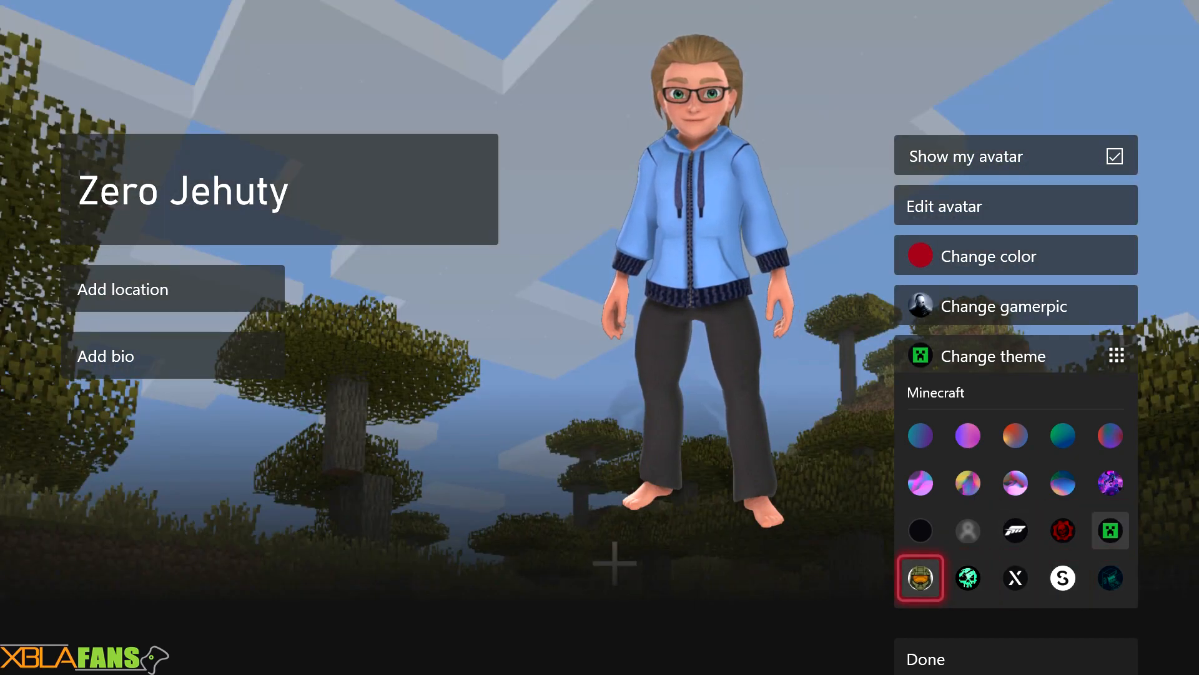
{"action": "left_click", "coordinate": [921, 577]}
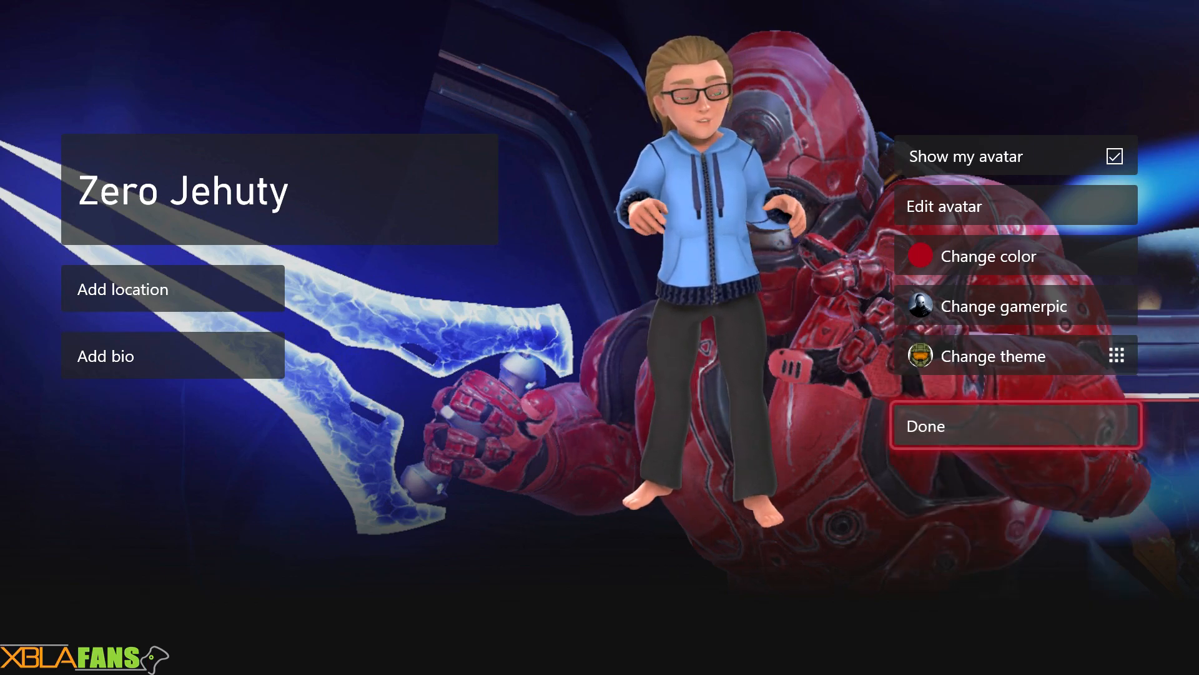
{"action": "left_click", "coordinate": [1016, 426]}
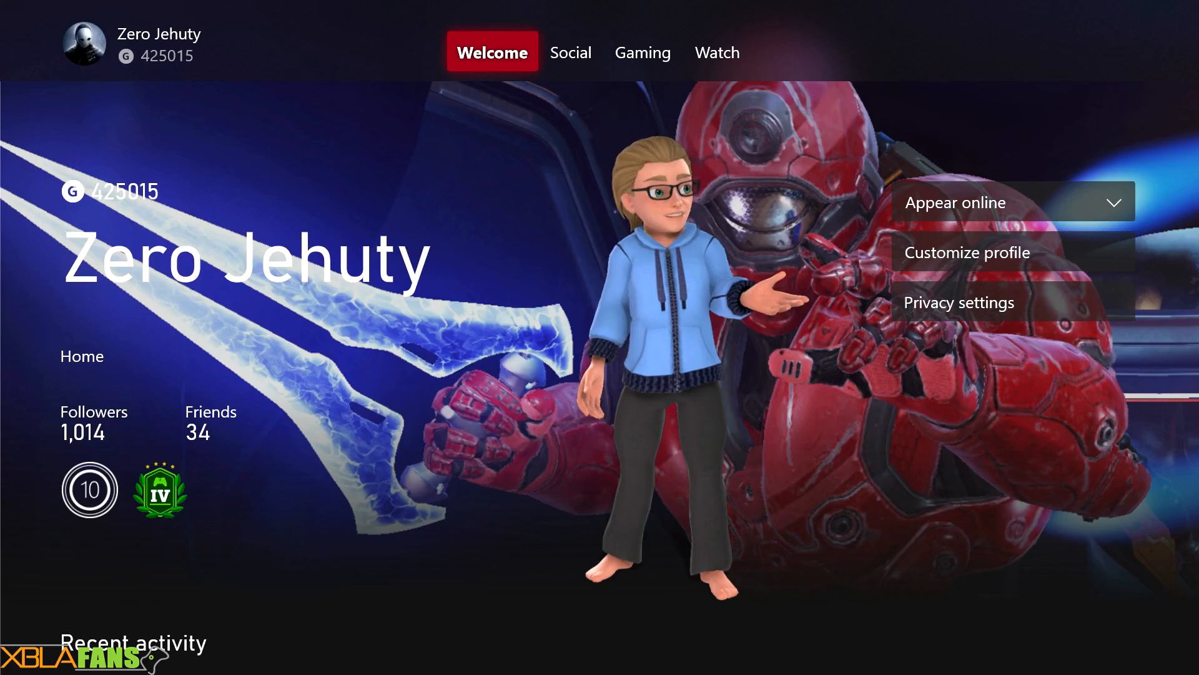